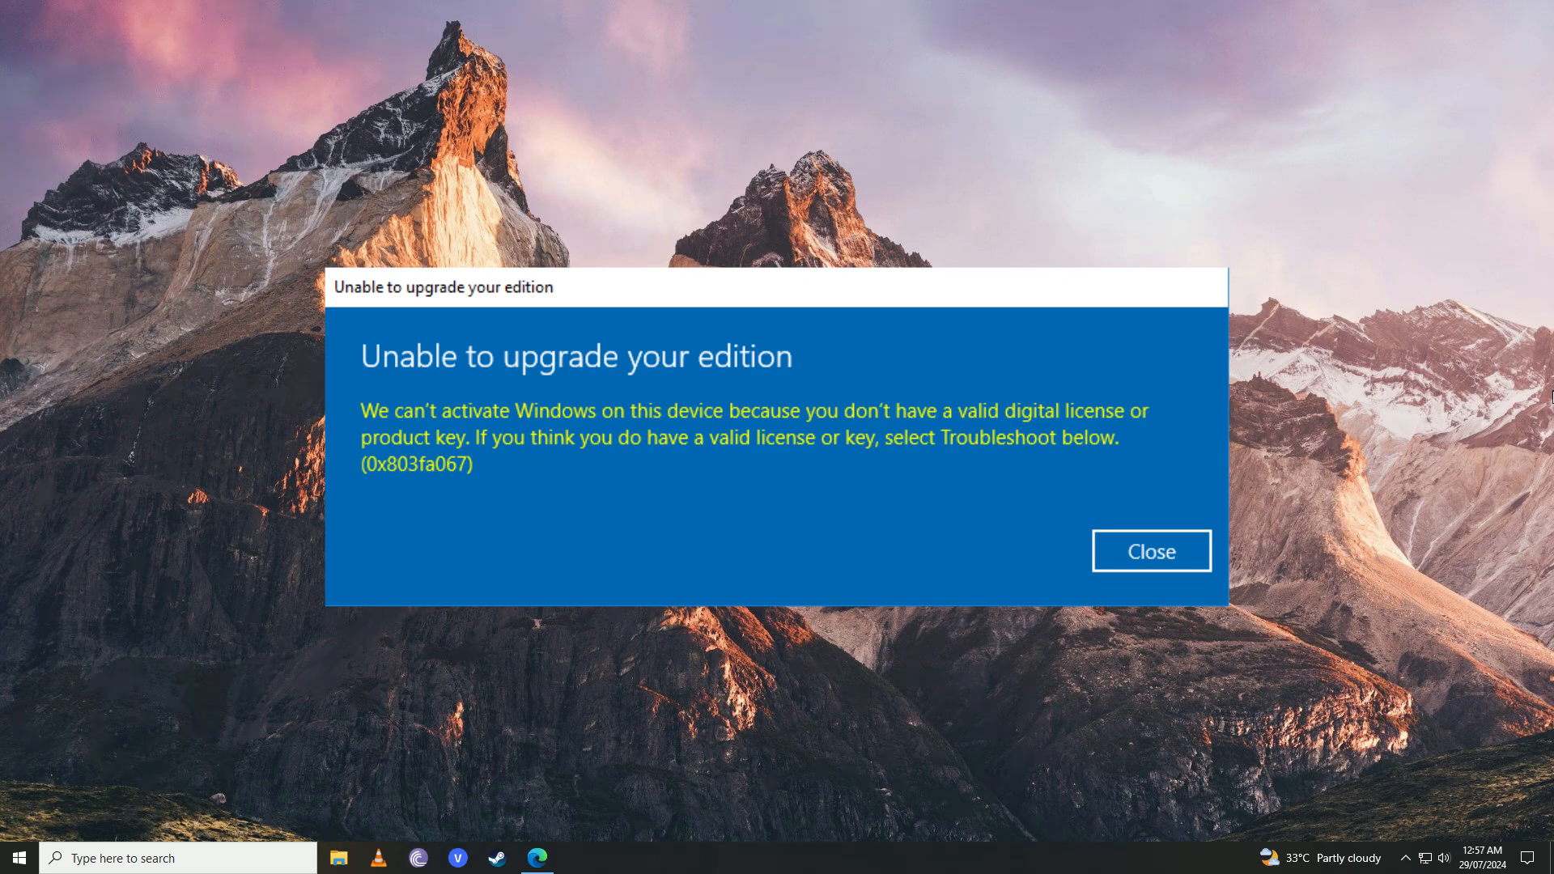
# Dismiss the 'Unable to upgrade your edition' activation error (0x803fa067).
pyautogui.click(1151, 550)
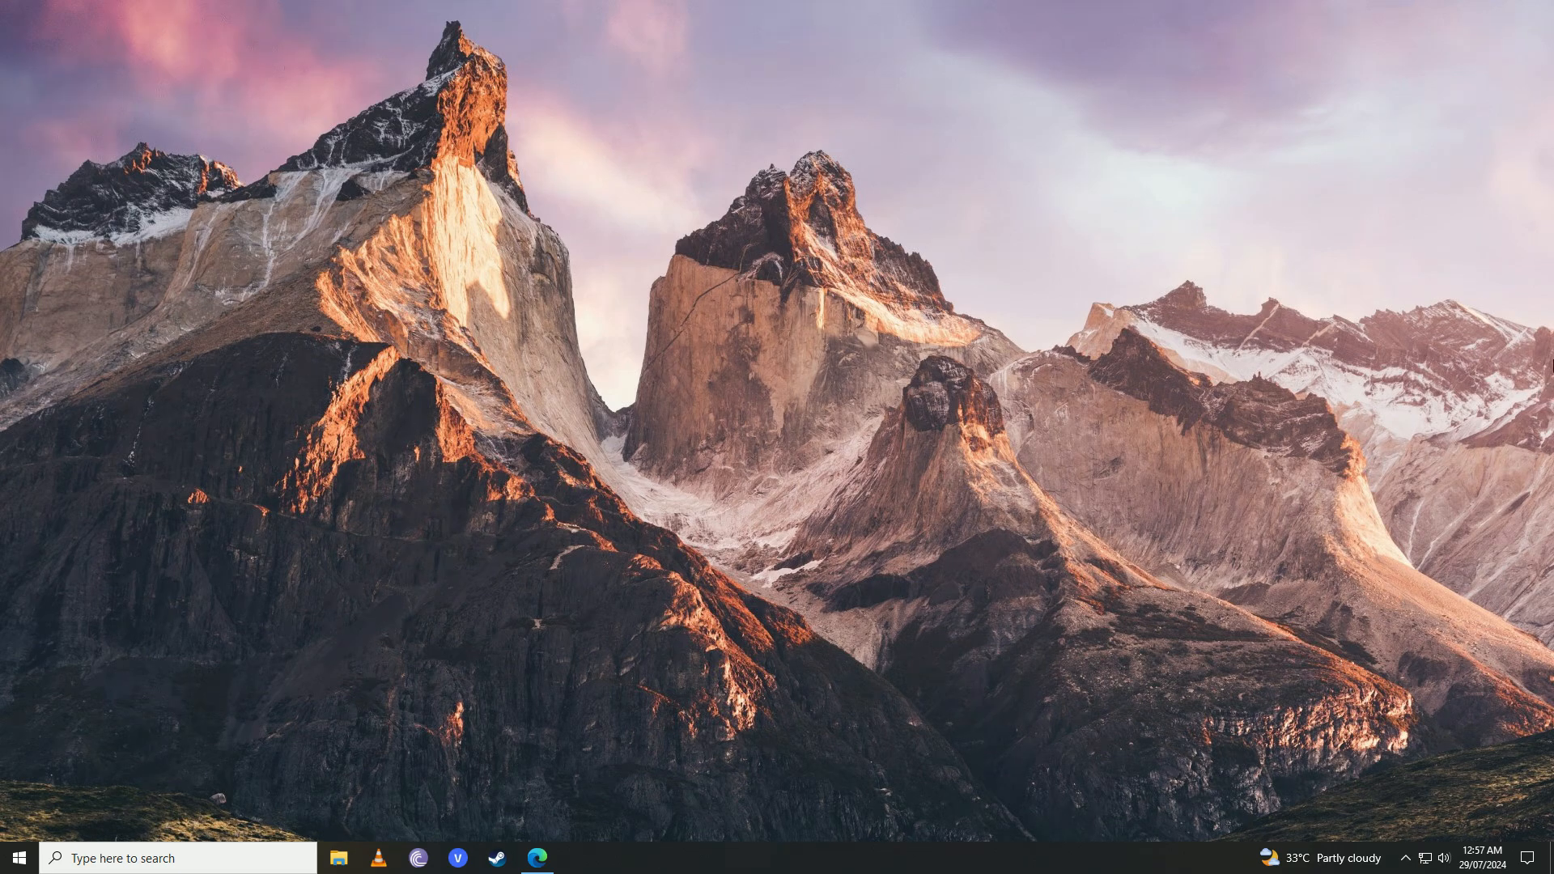
# Search 'activation settings' and reach the 'Enter a product key' prompt via Change product key.
pyautogui.click(162, 858)
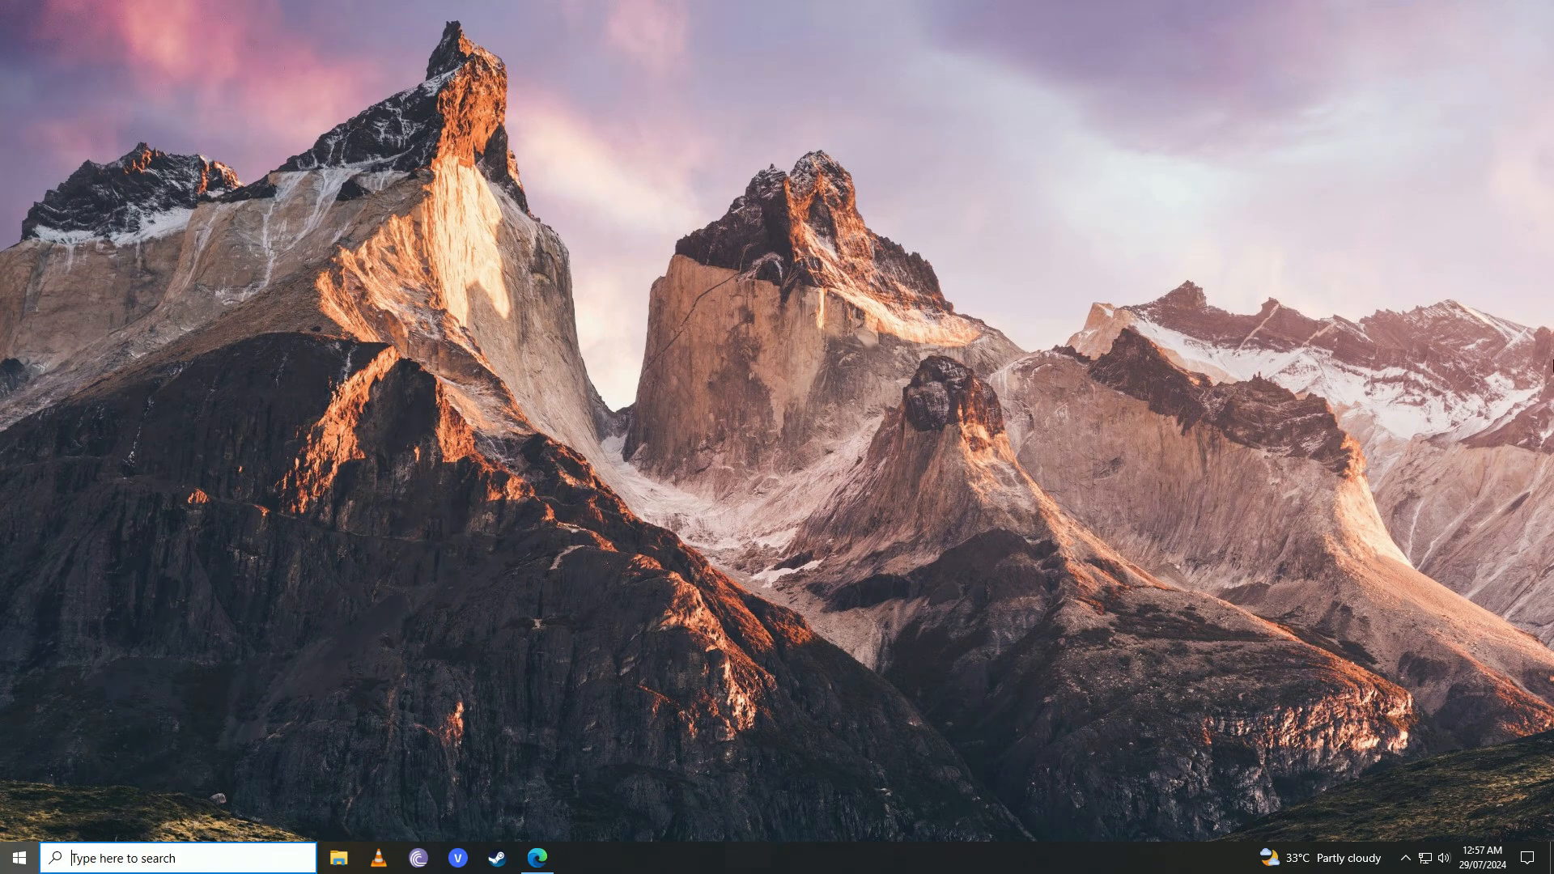
pyautogui.write('activation settings')
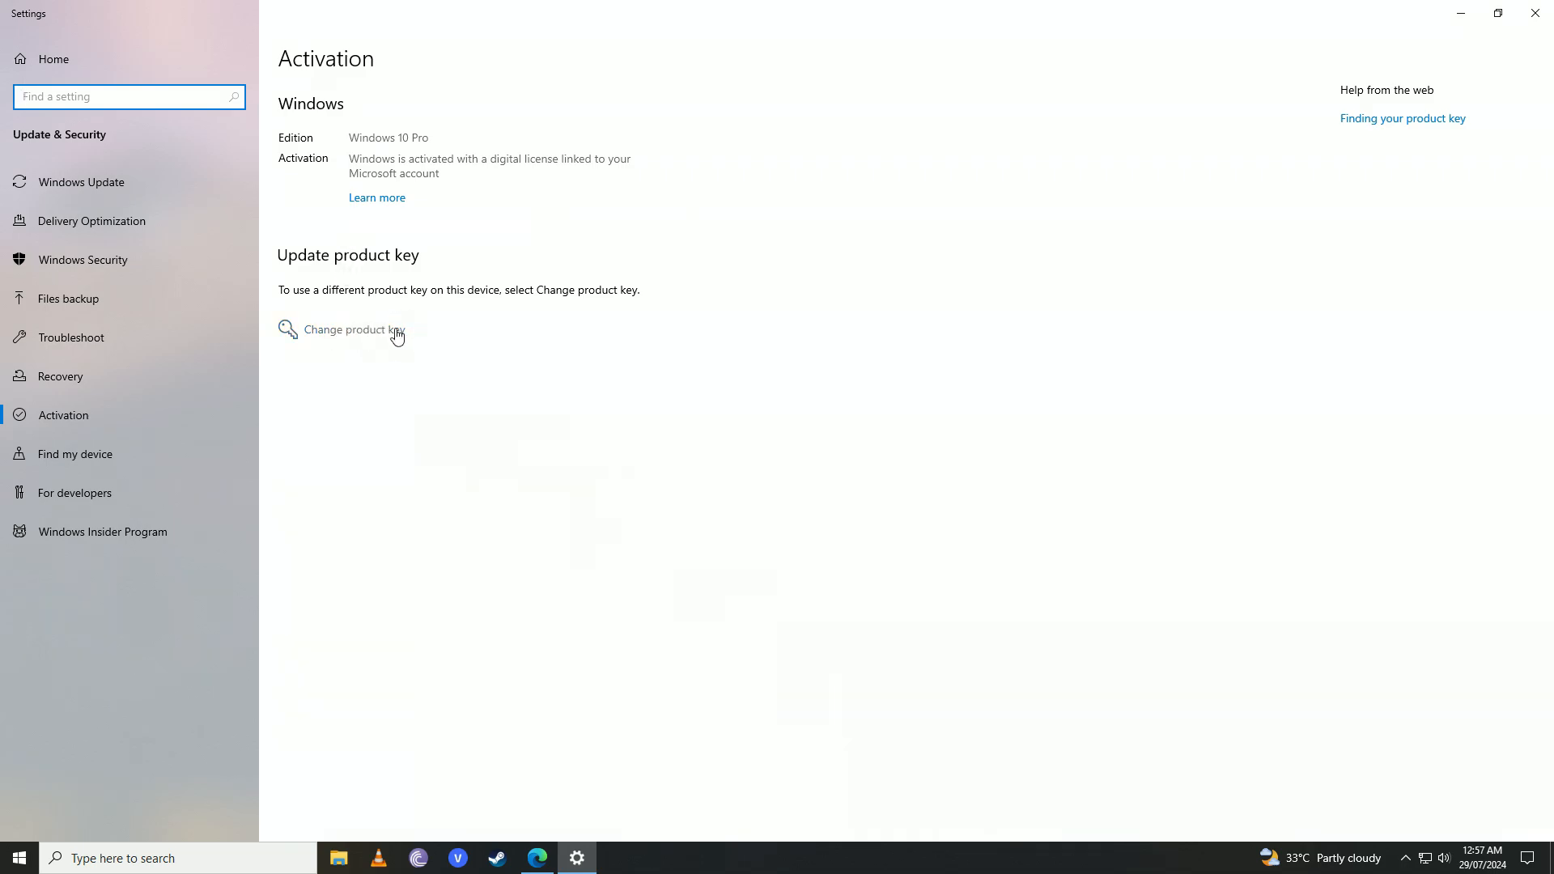
pyautogui.click(353, 330)
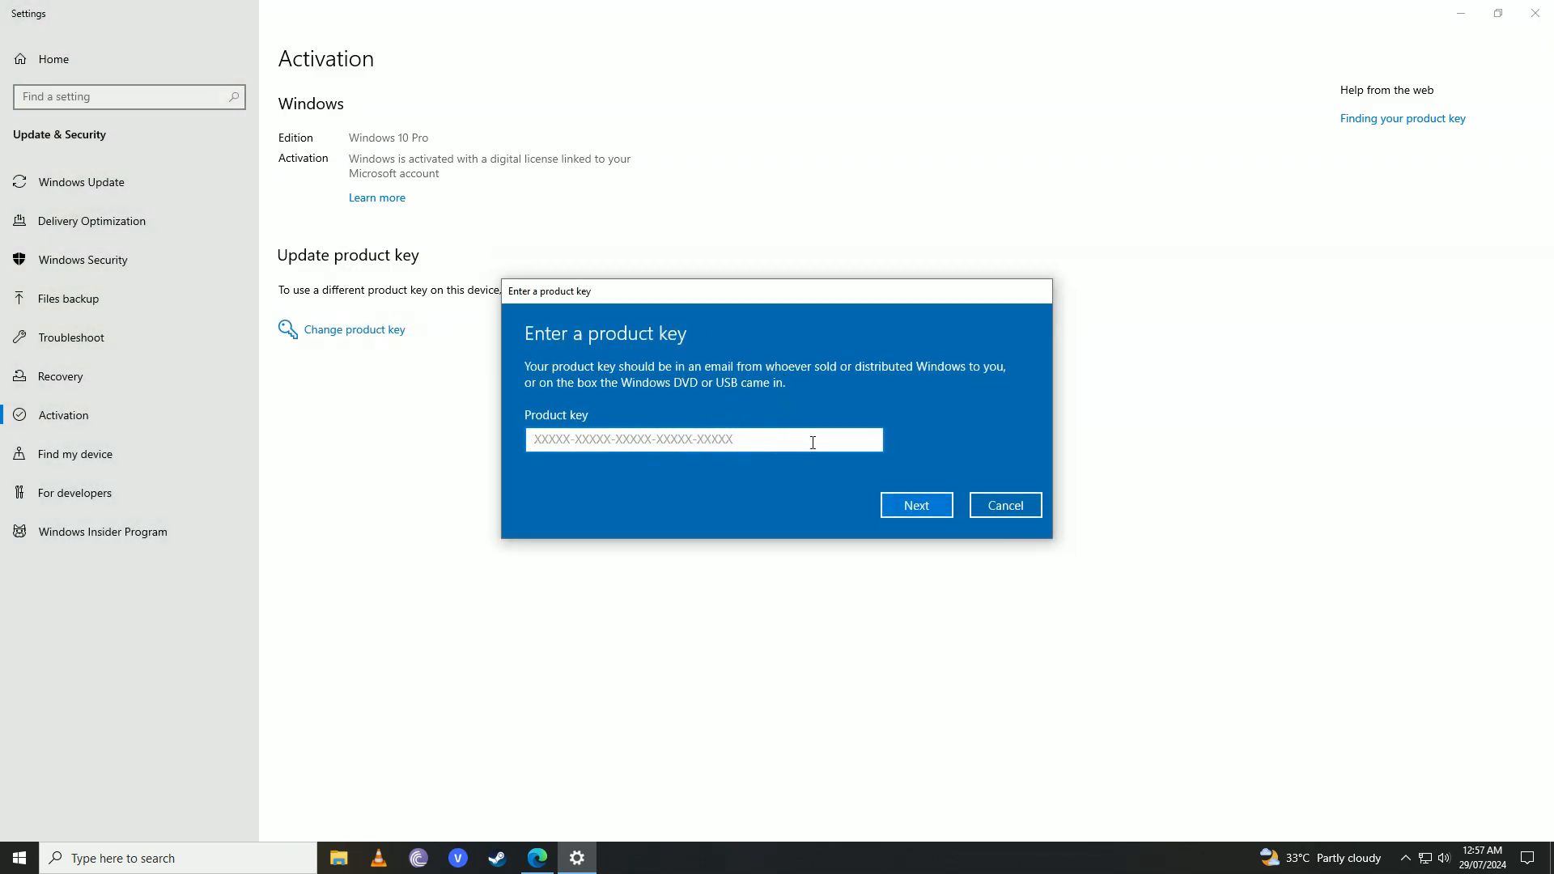
pyautogui.moveTo(1016, 485)
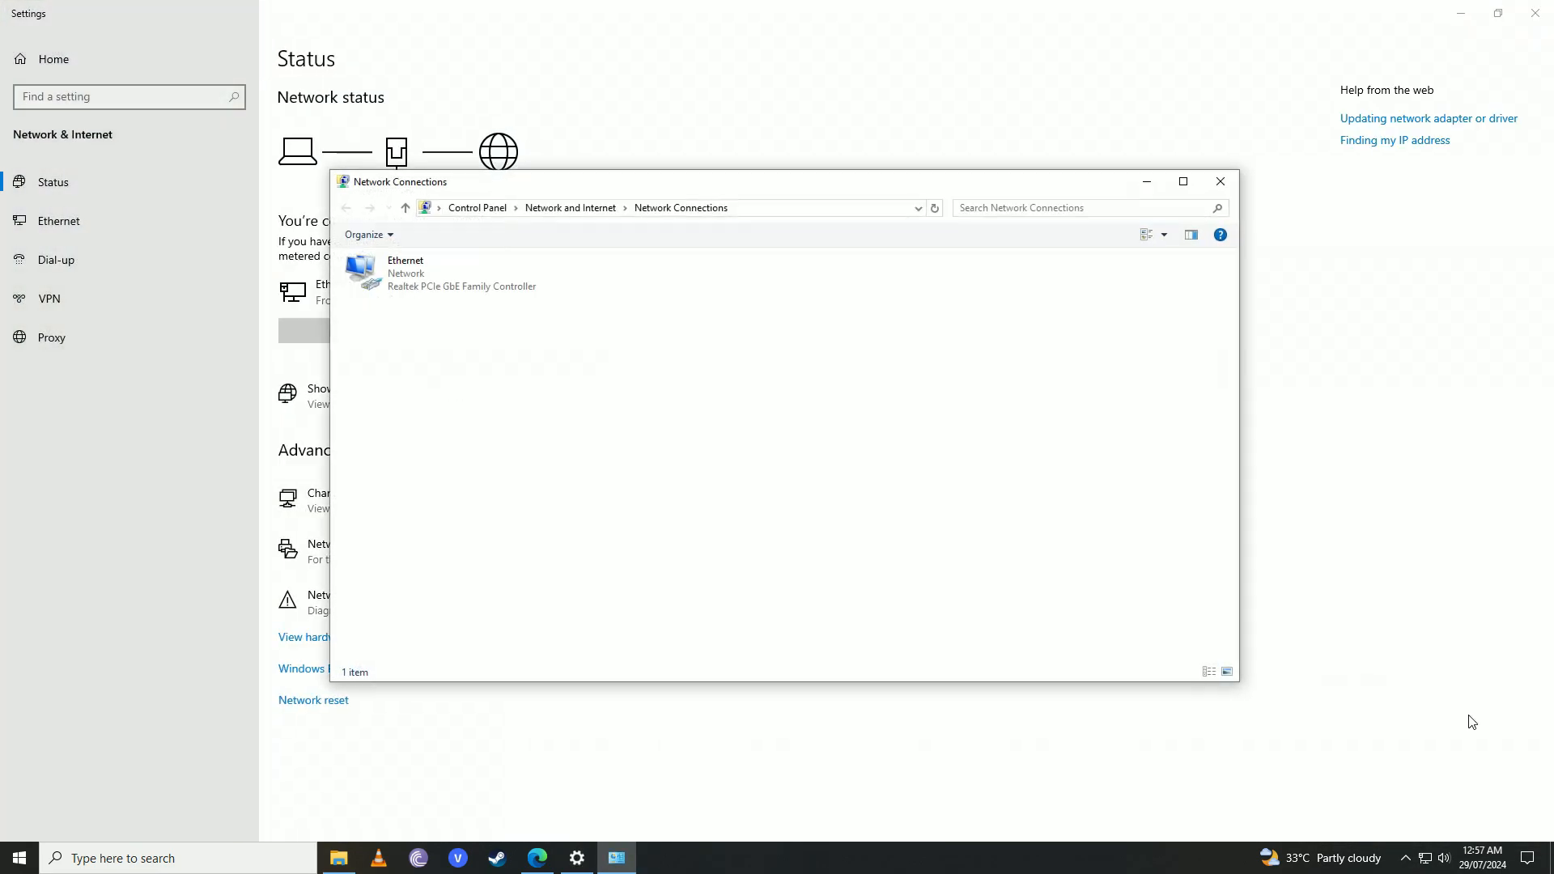
# Close the Network Connections window and Settings, leaving the desktop clear.
pyautogui.rightClick(1429, 858)
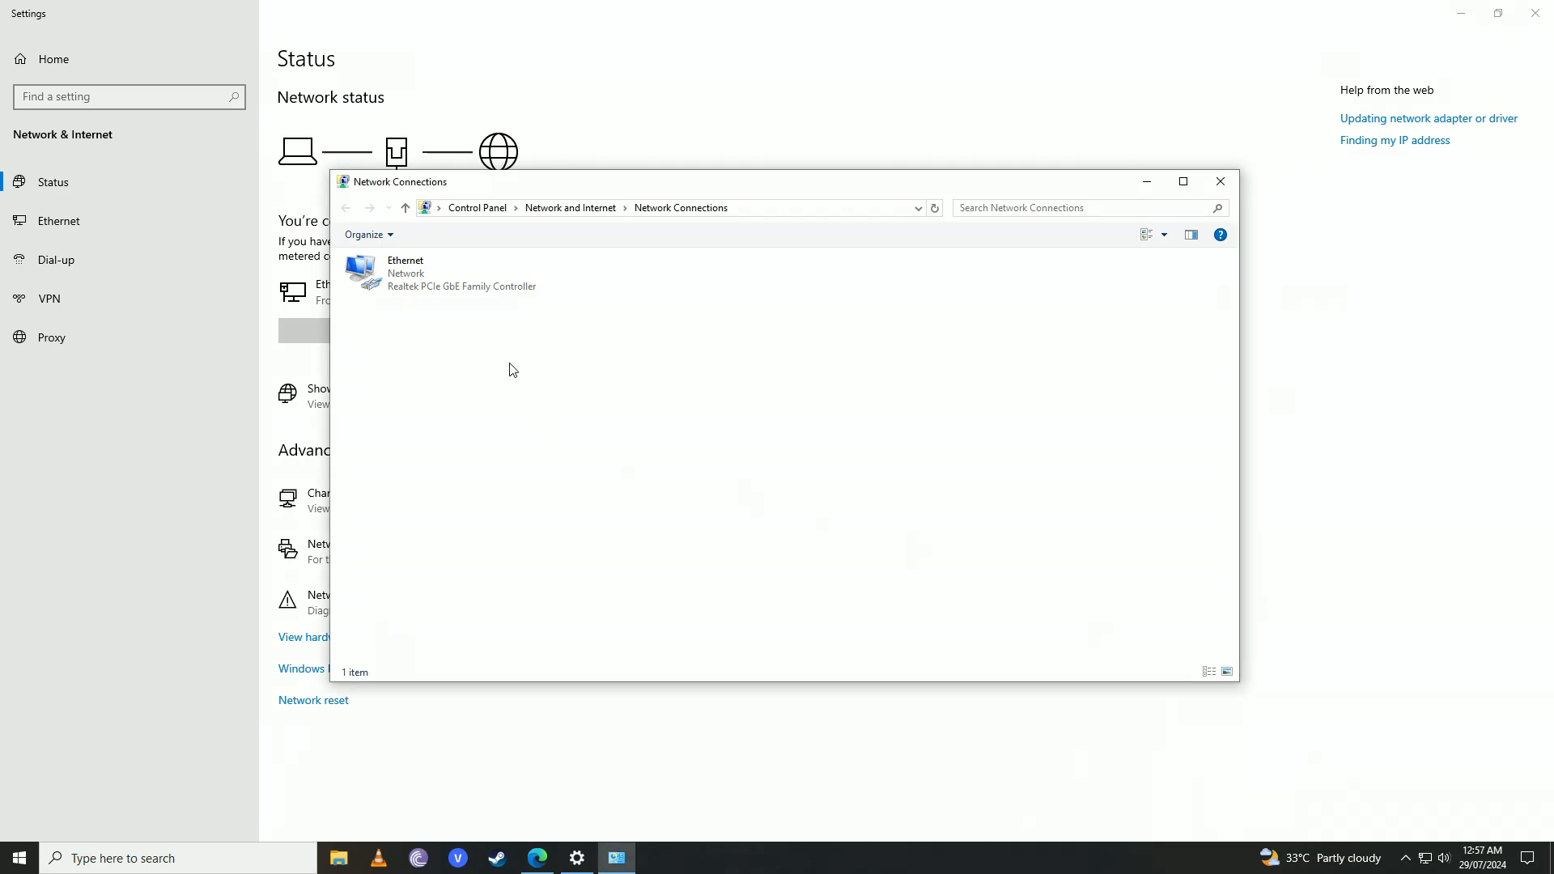
pyautogui.rightClick(406, 272)
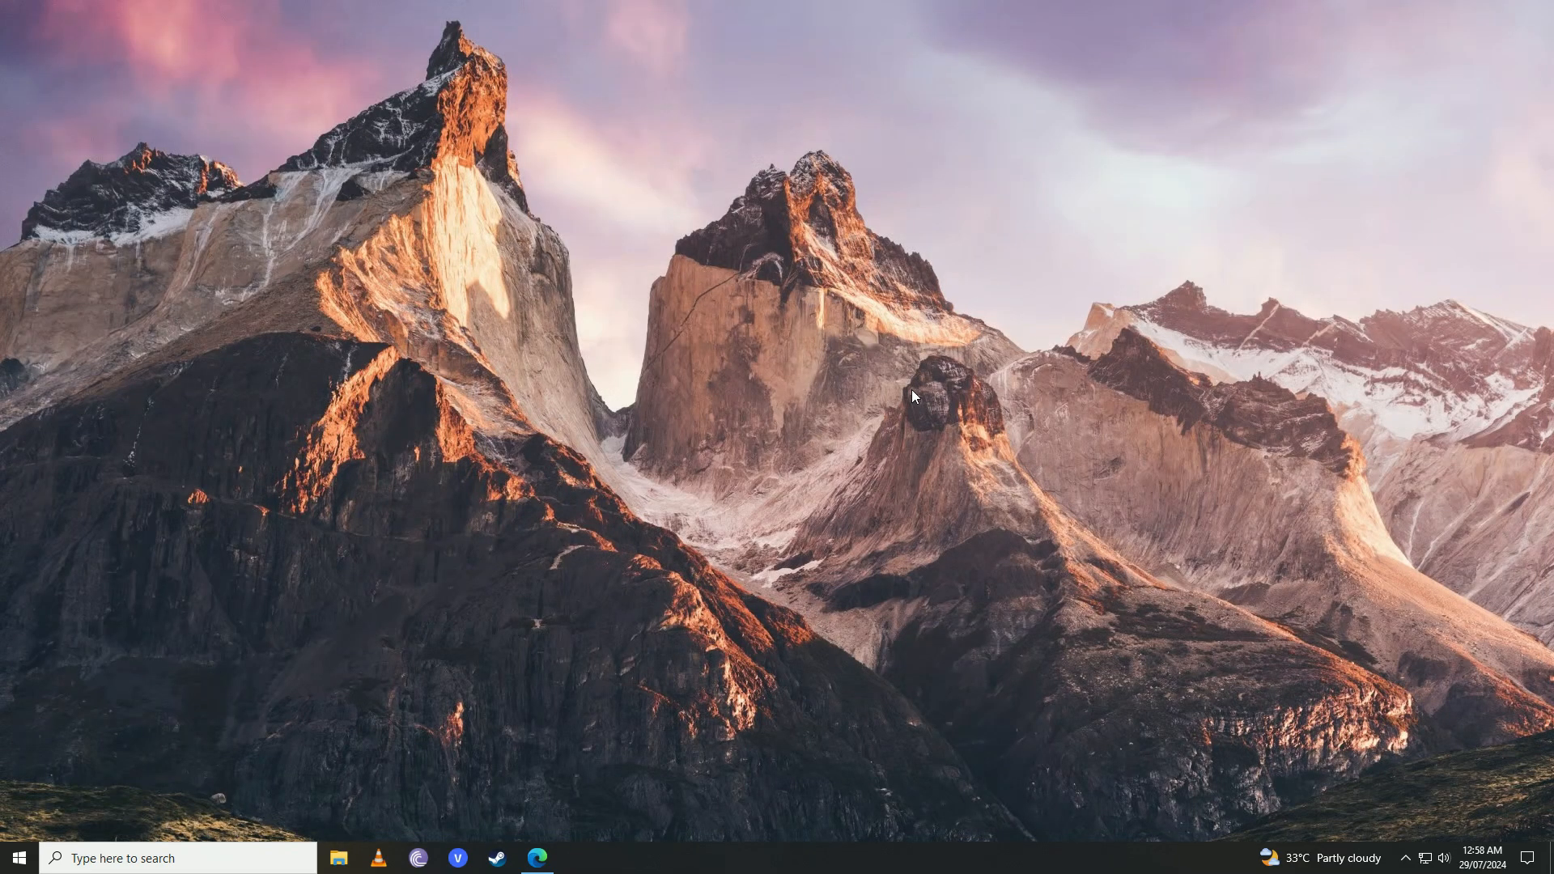
pyautogui.moveTo(919, 393)
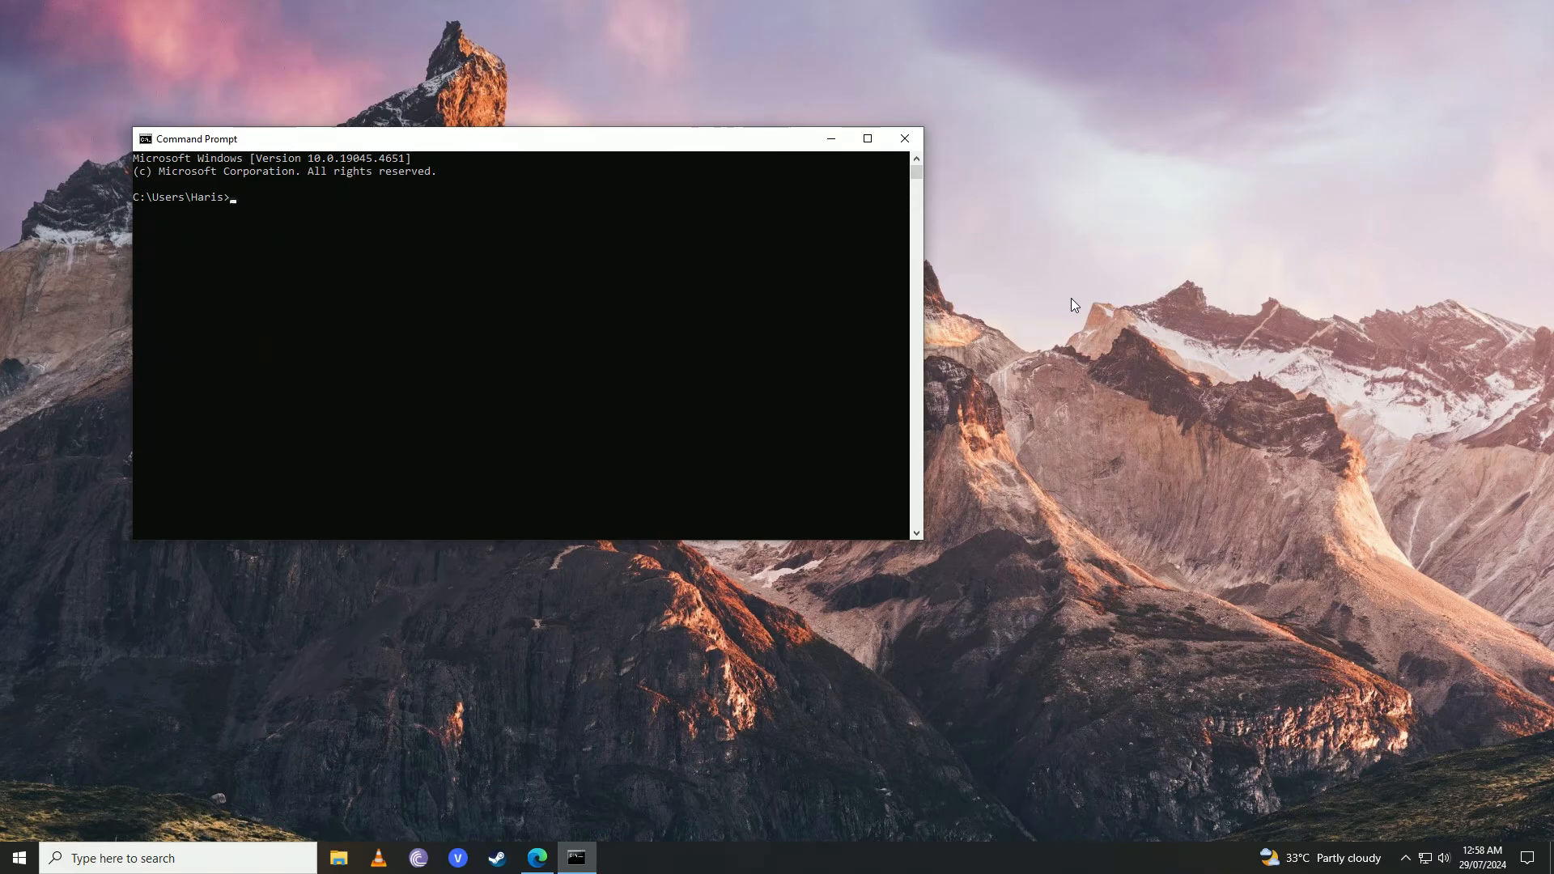
# Enter 'slmgr /upk' then 'slmgr /ipk (WRITE PRODUCT KEY HERE)' at the prompt.
pyautogui.write('slmgr /upk')
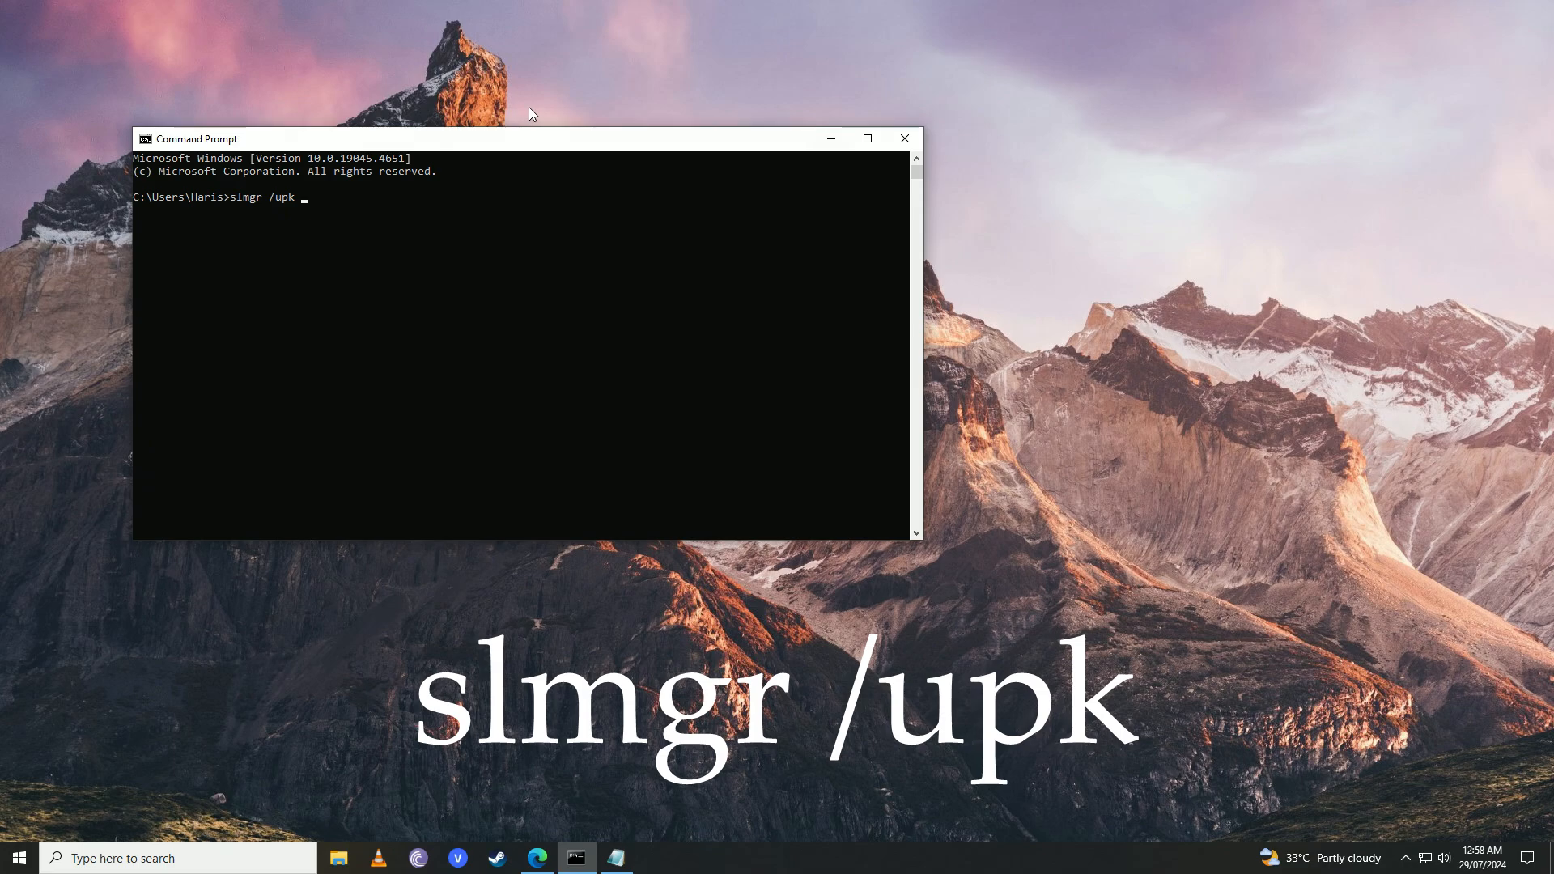
pyautogui.write('slmgr /ipk (WRITE PRODUCT KEY HERE)')
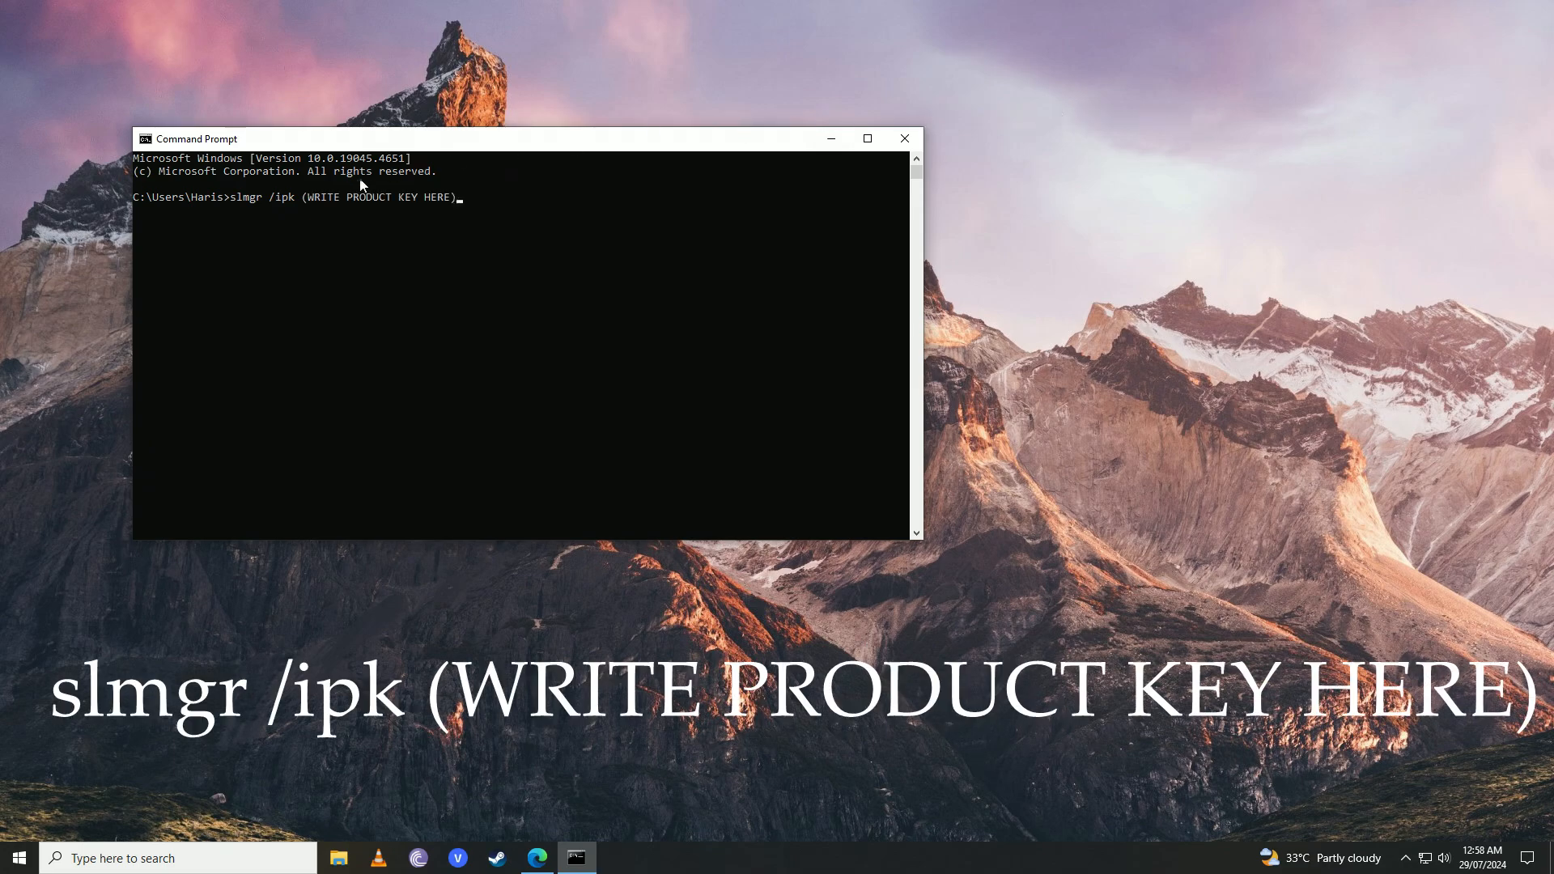
pyautogui.moveTo(257, 208)
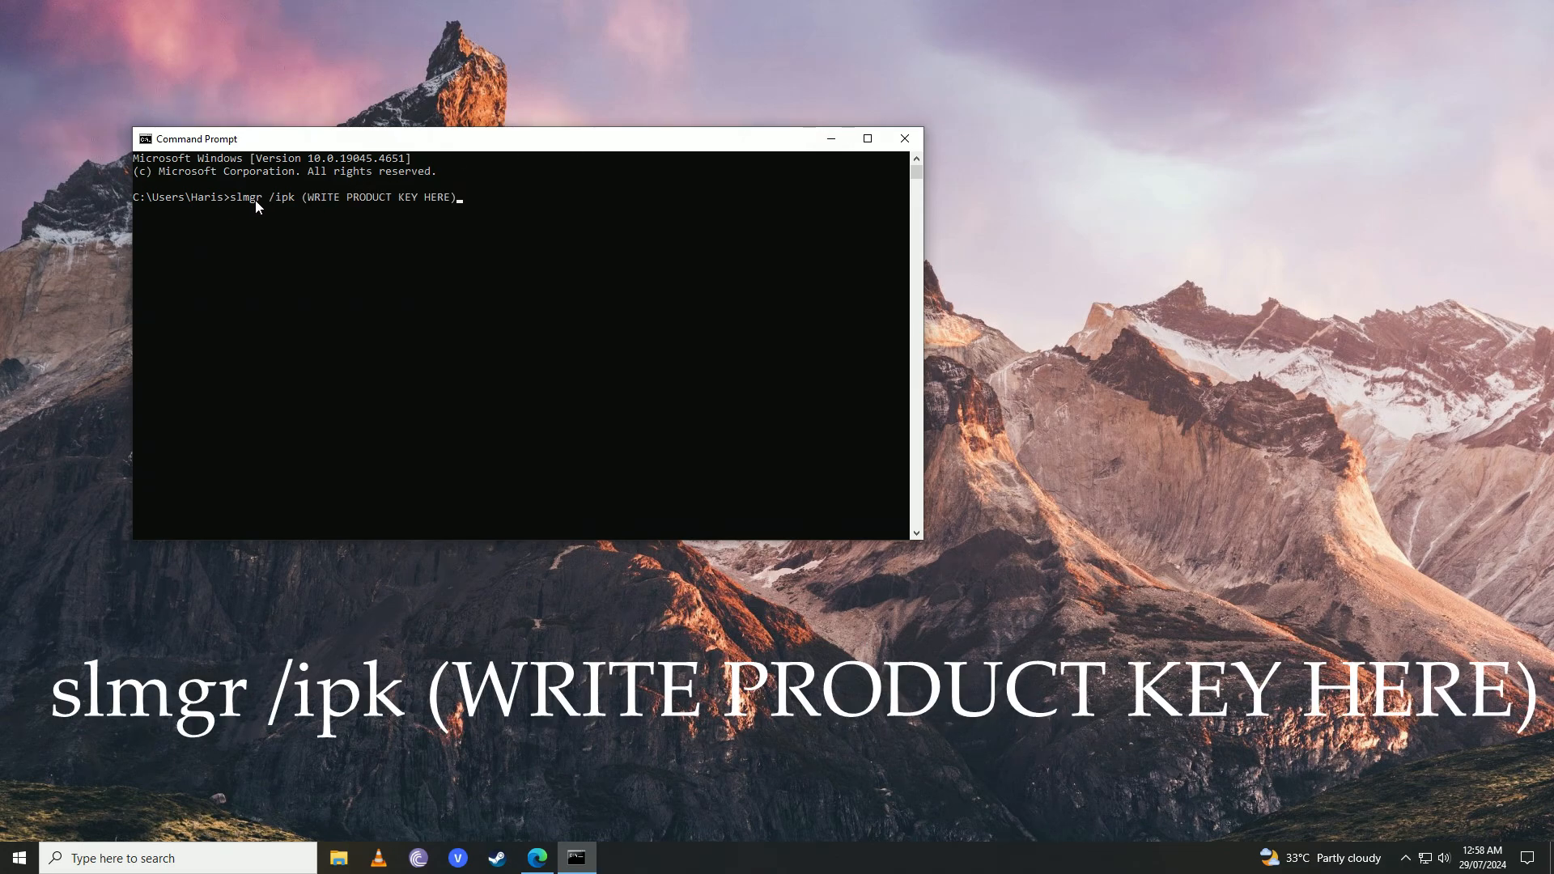
pyautogui.moveTo(314, 207)
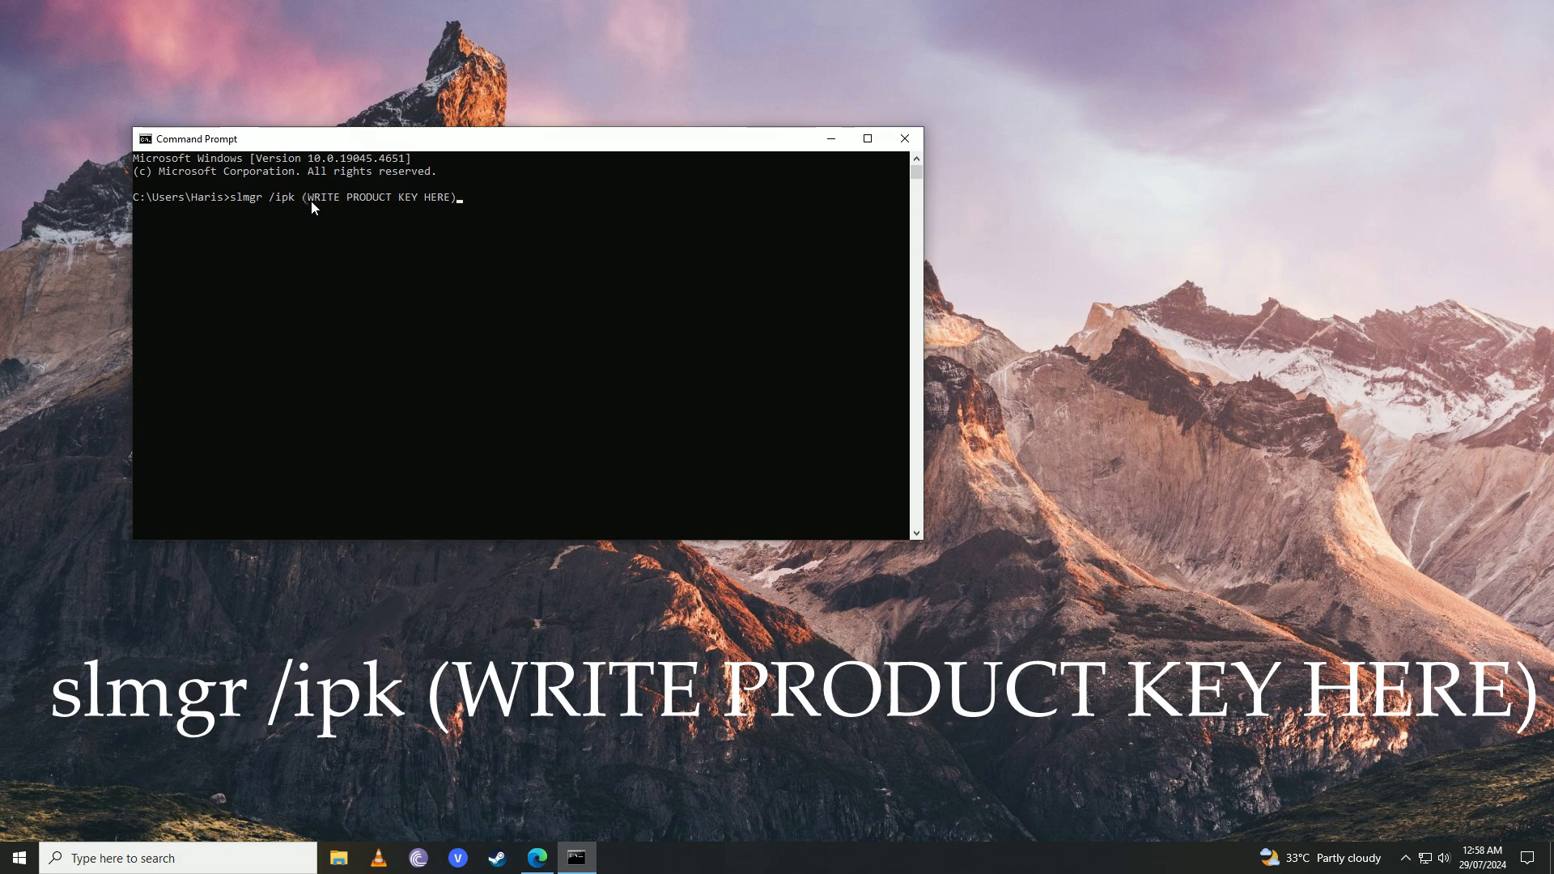
pyautogui.moveTo(413, 213)
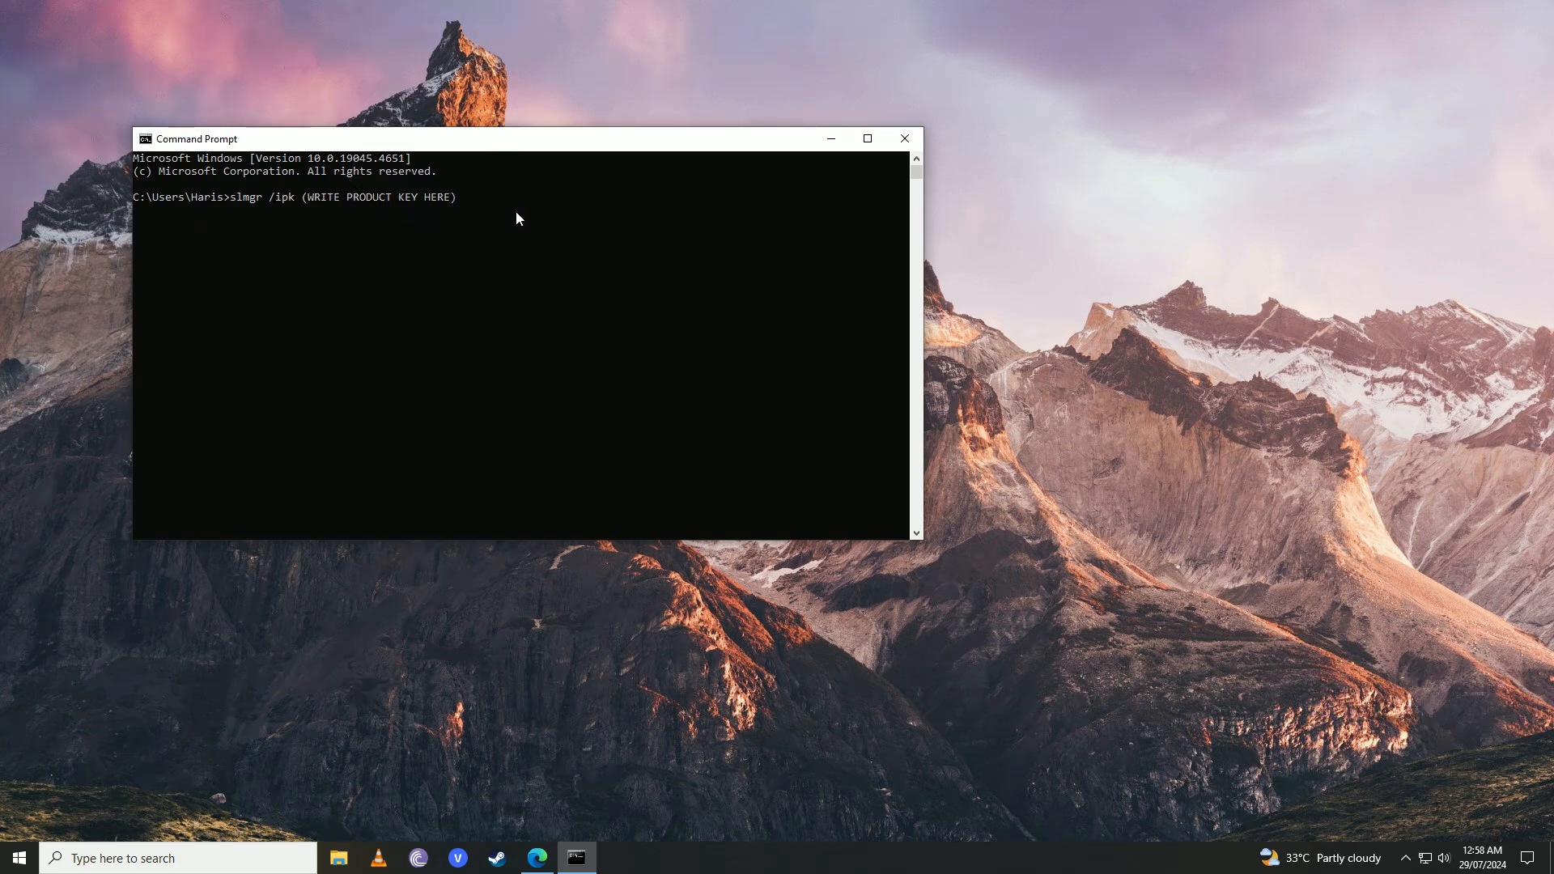
# Close the Command Prompt window and return to the desktop's Start area.
pyautogui.click(905, 139)
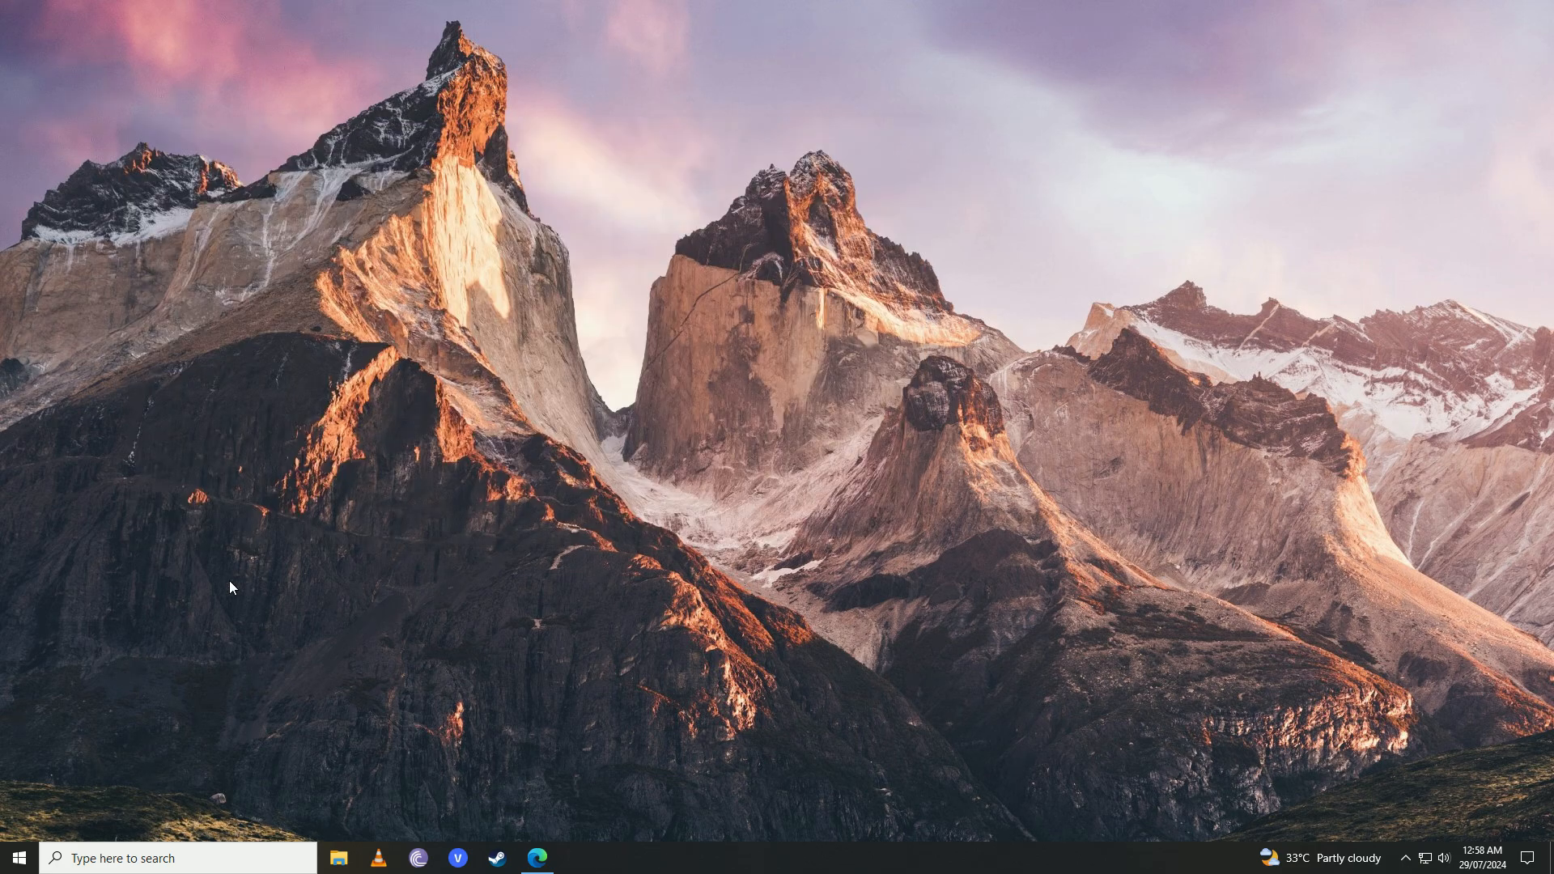
pyautogui.click(14, 858)
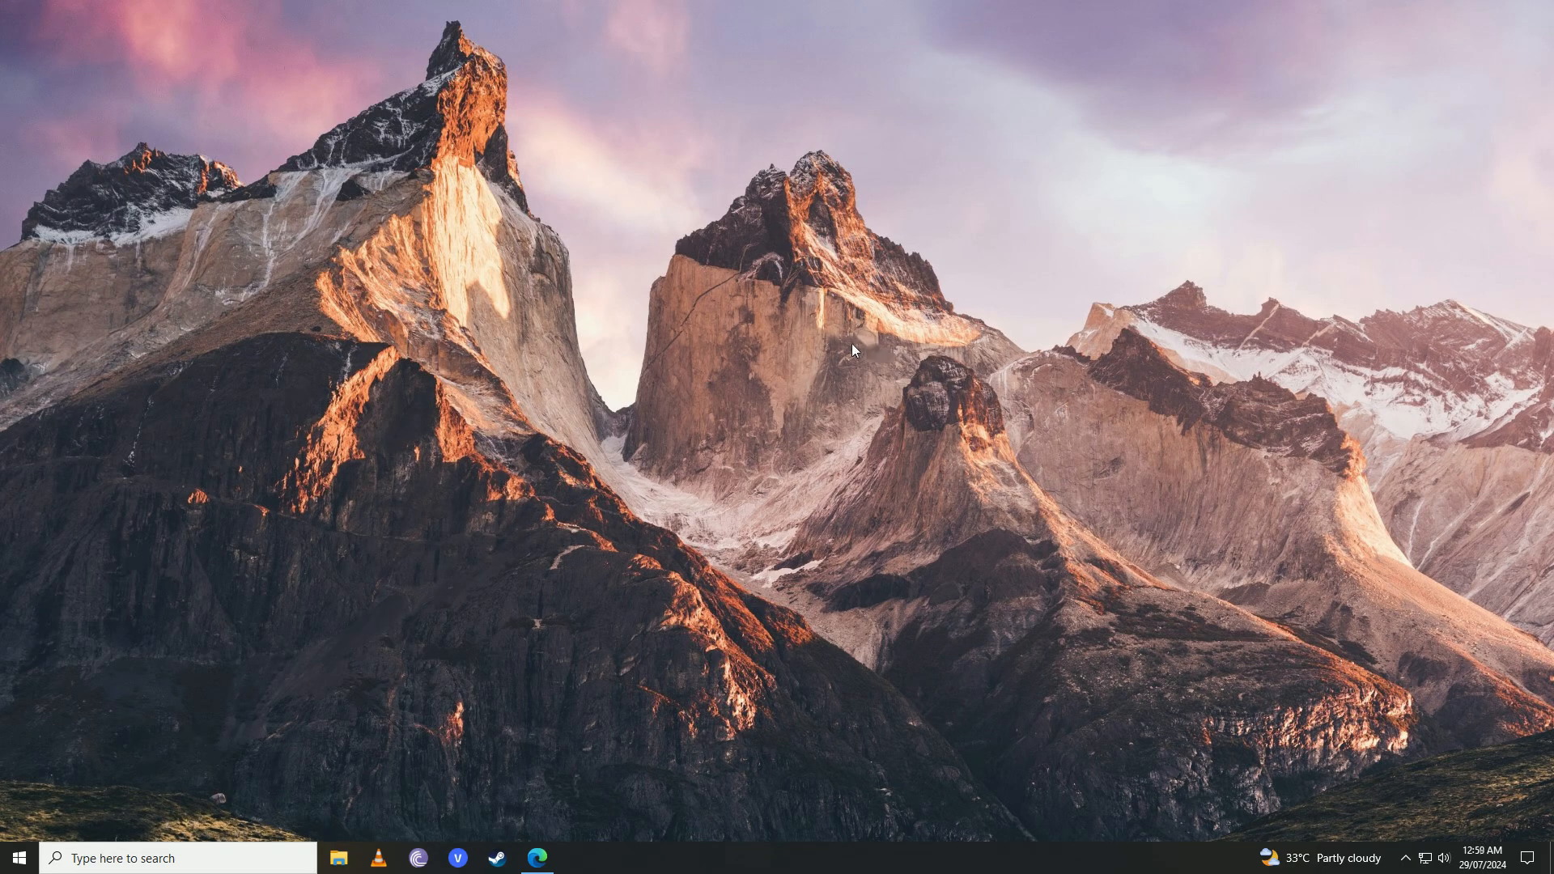
pyautogui.moveTo(813, 417)
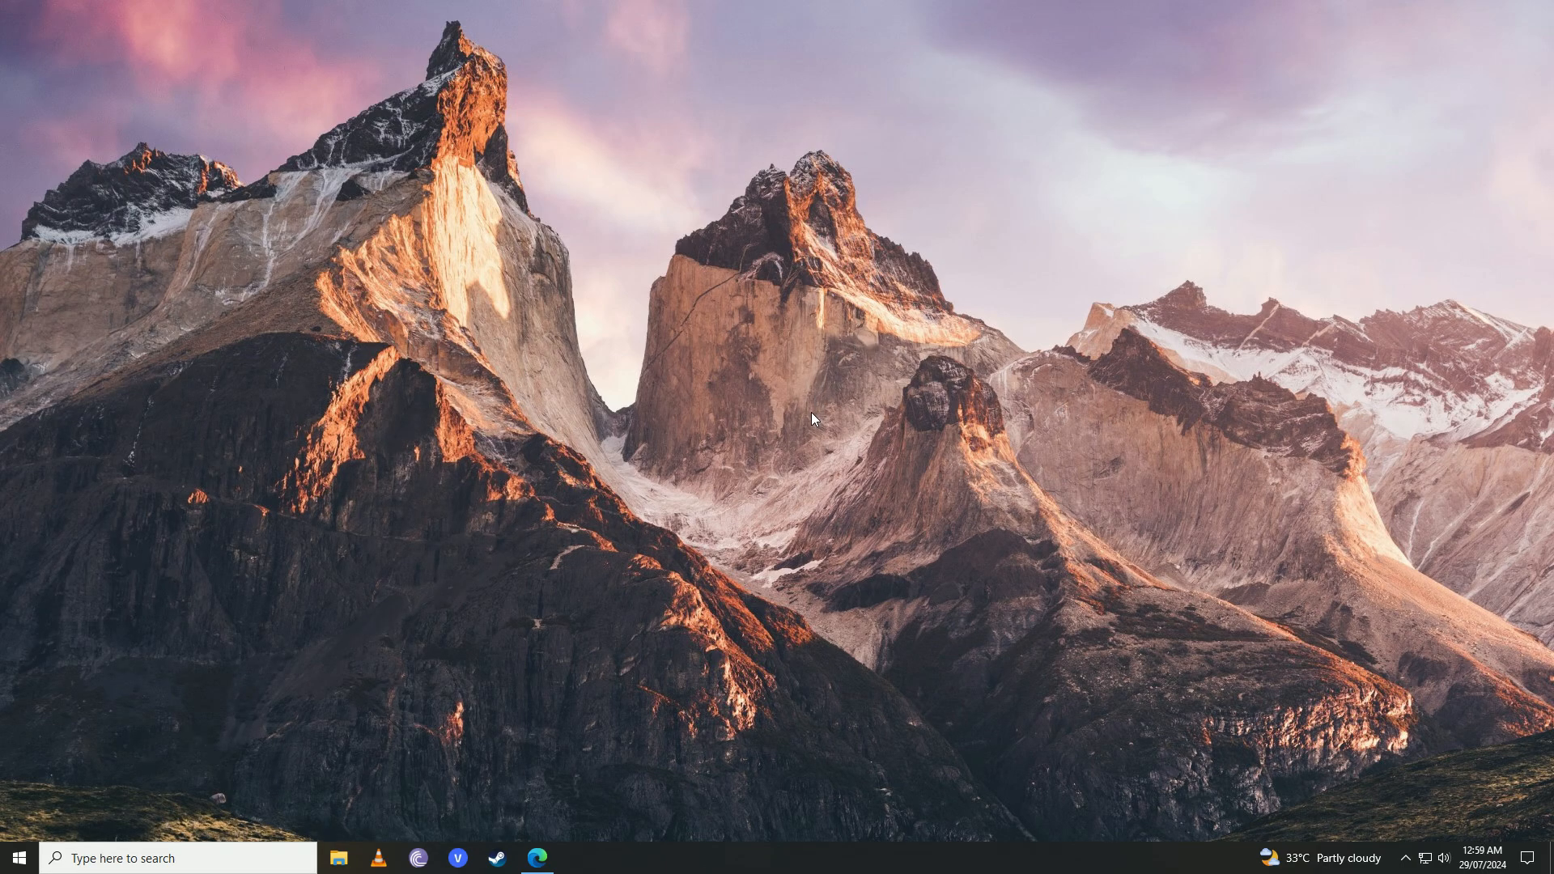